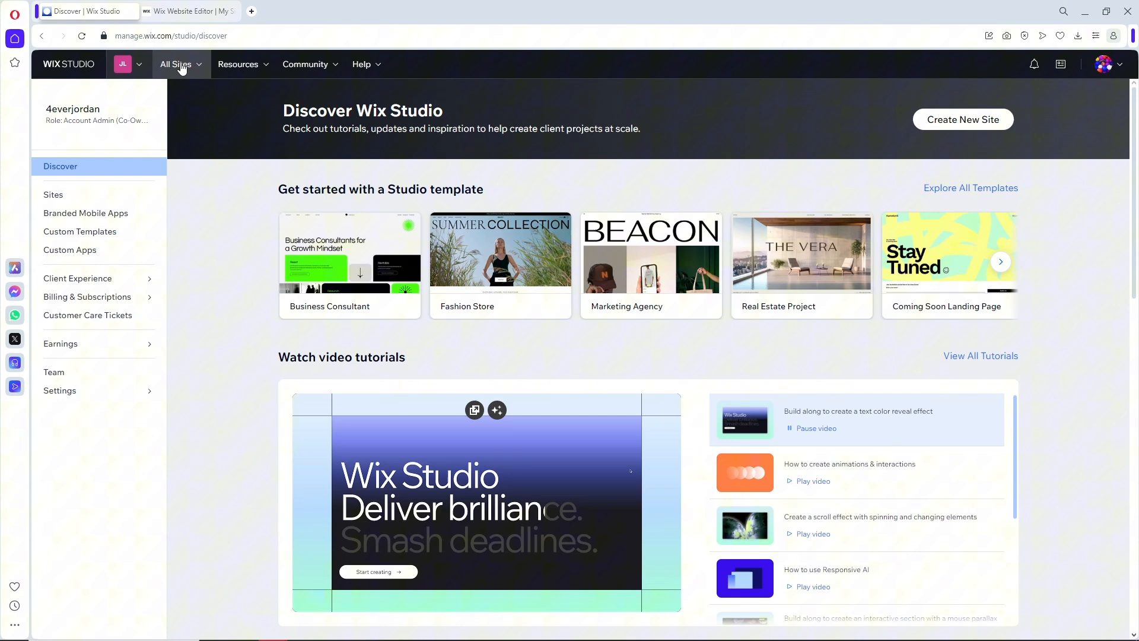
# - Choose My Site 1 from the All Sites list and start editing it
pyautogui.click(176, 64)
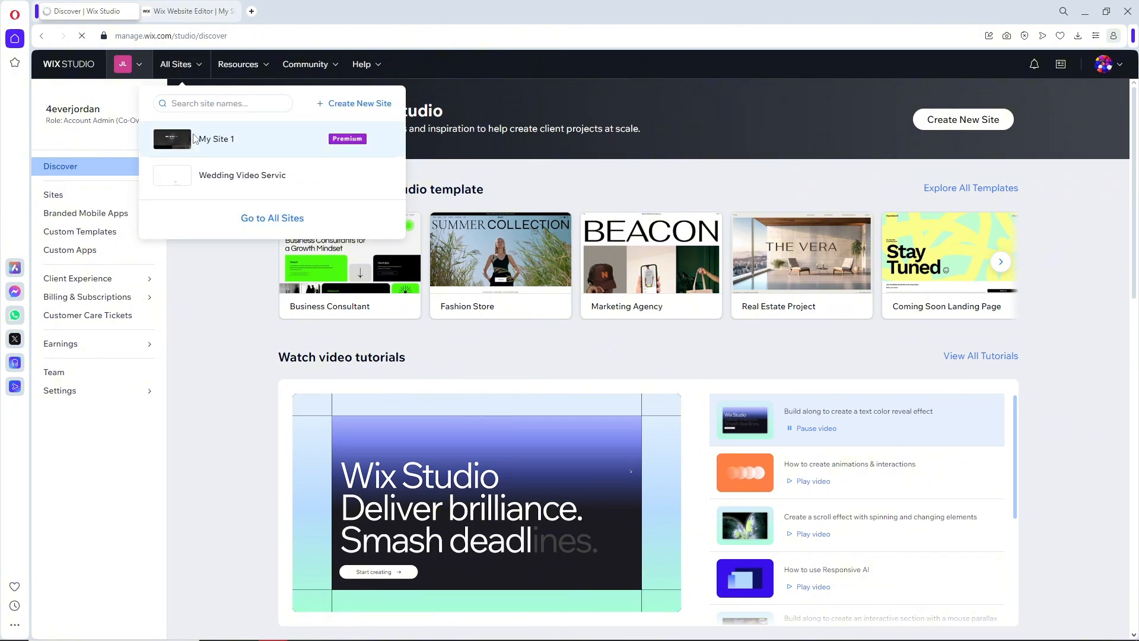
pyautogui.click(216, 138)
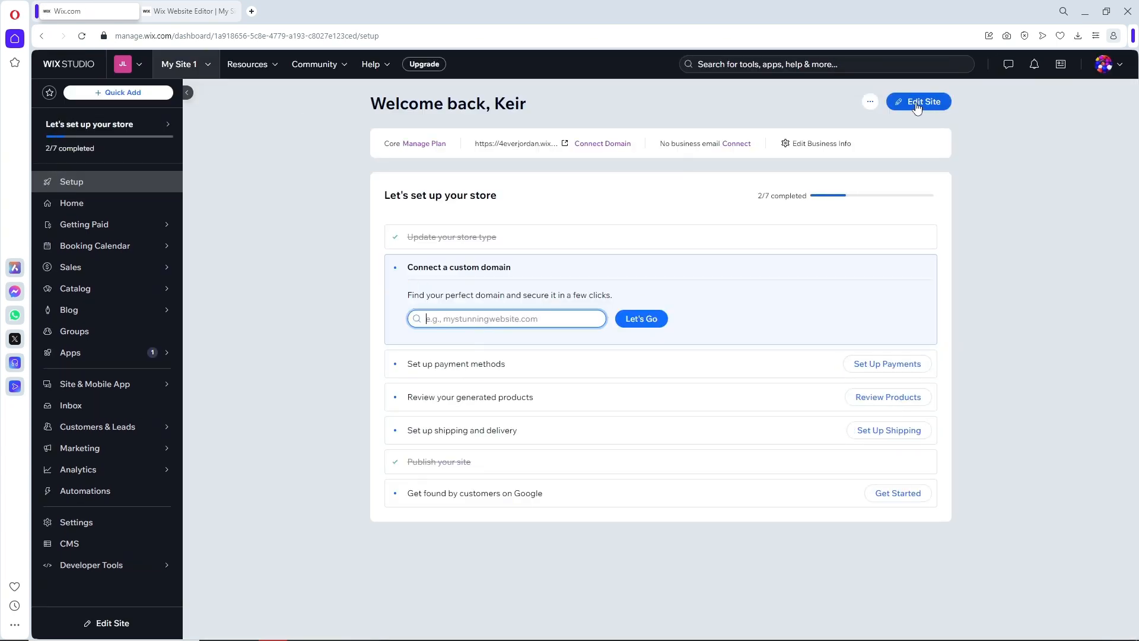
pyautogui.click(919, 102)
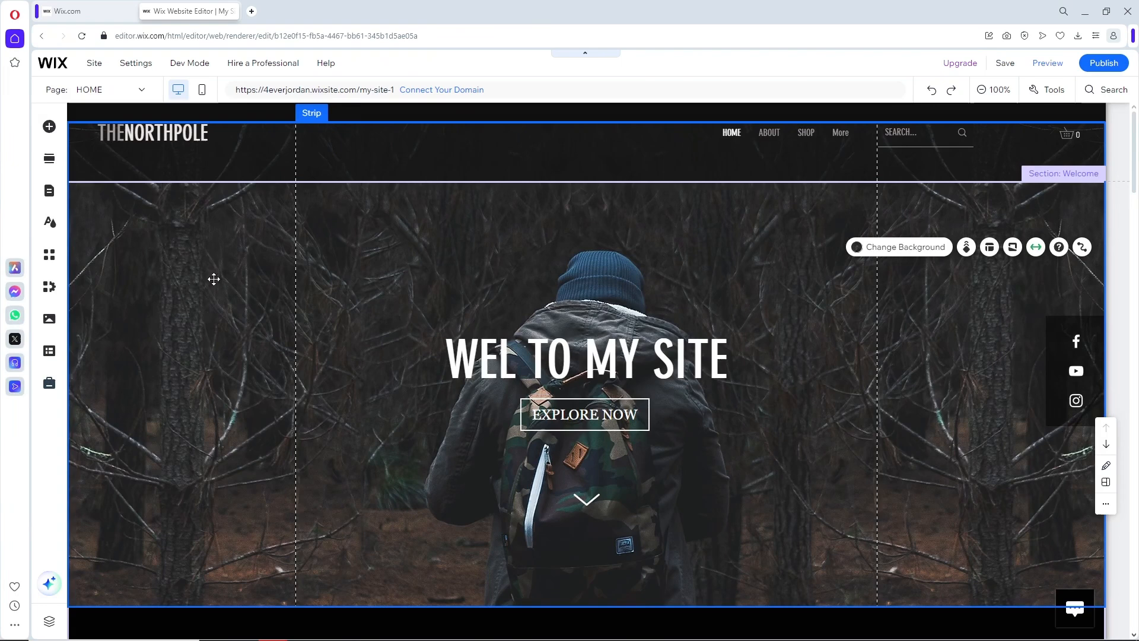
pyautogui.moveTo(212, 274)
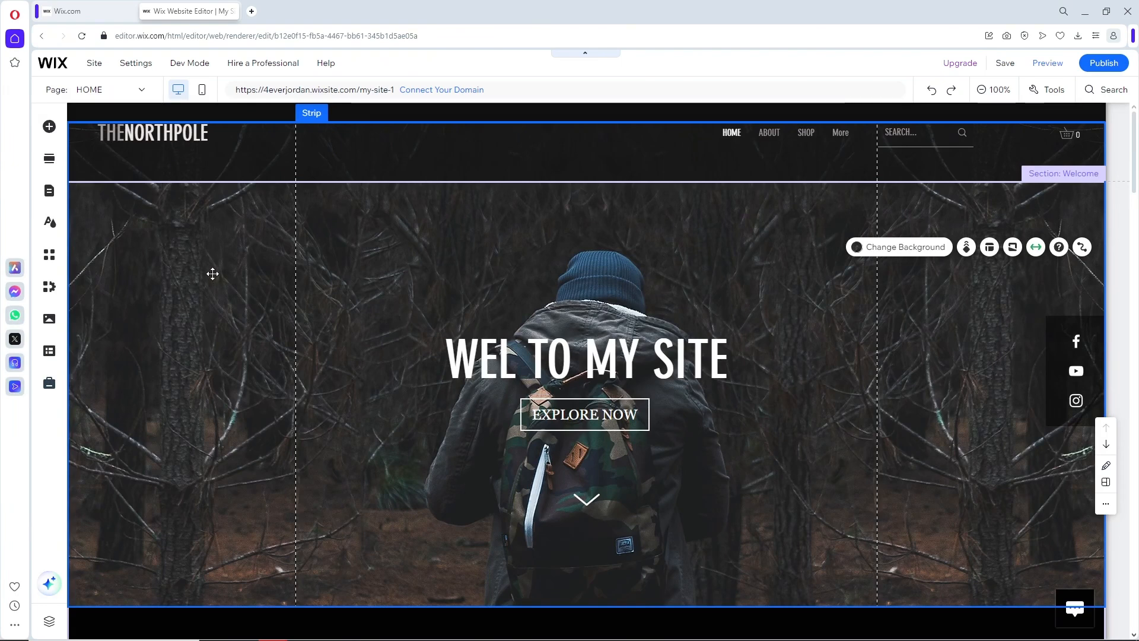
pyautogui.moveTo(49, 127)
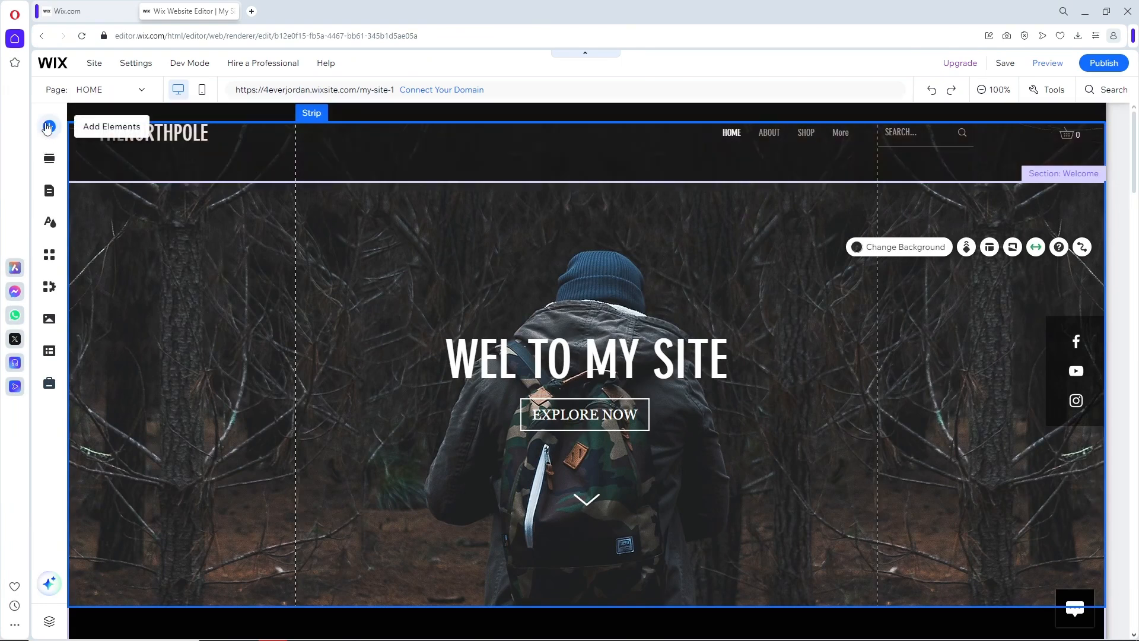
# - Browse the Add Elements library for menu and anchor options
pyautogui.click(47, 127)
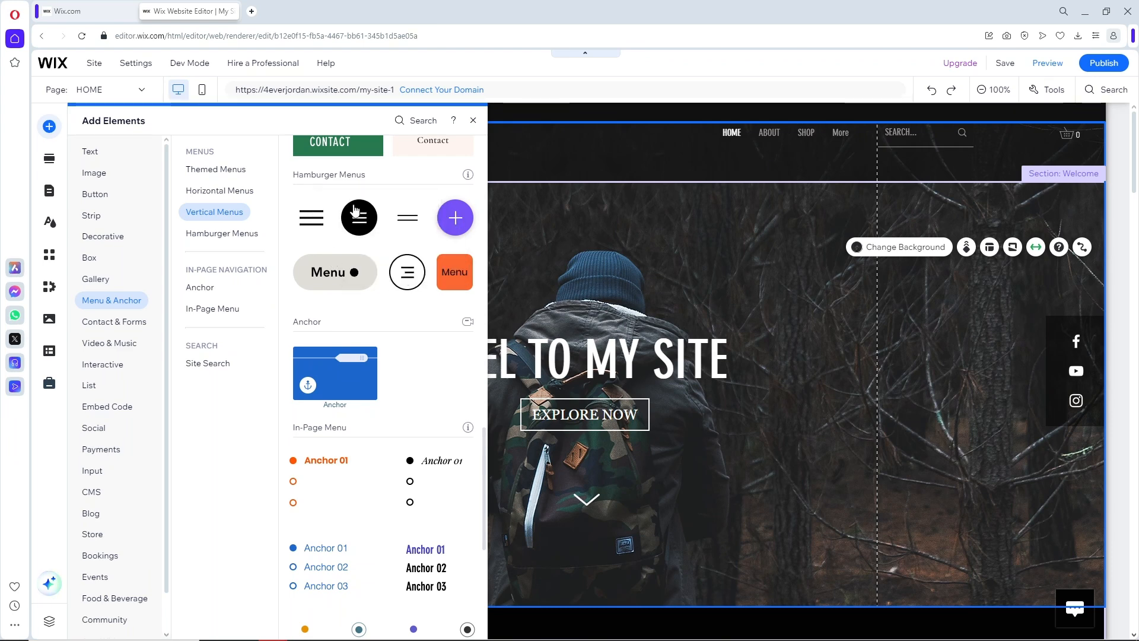
pyautogui.moveTo(391, 242)
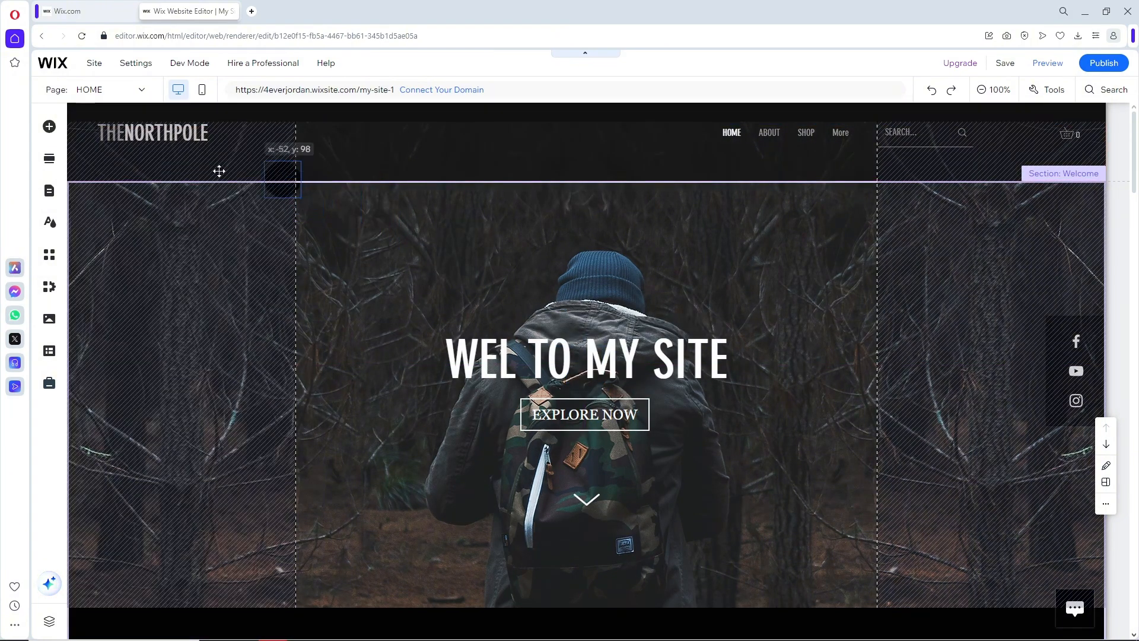
# - Select the new hamburger icon, enter Hamburger Menu Mode and select its container box
pyautogui.click(105, 160)
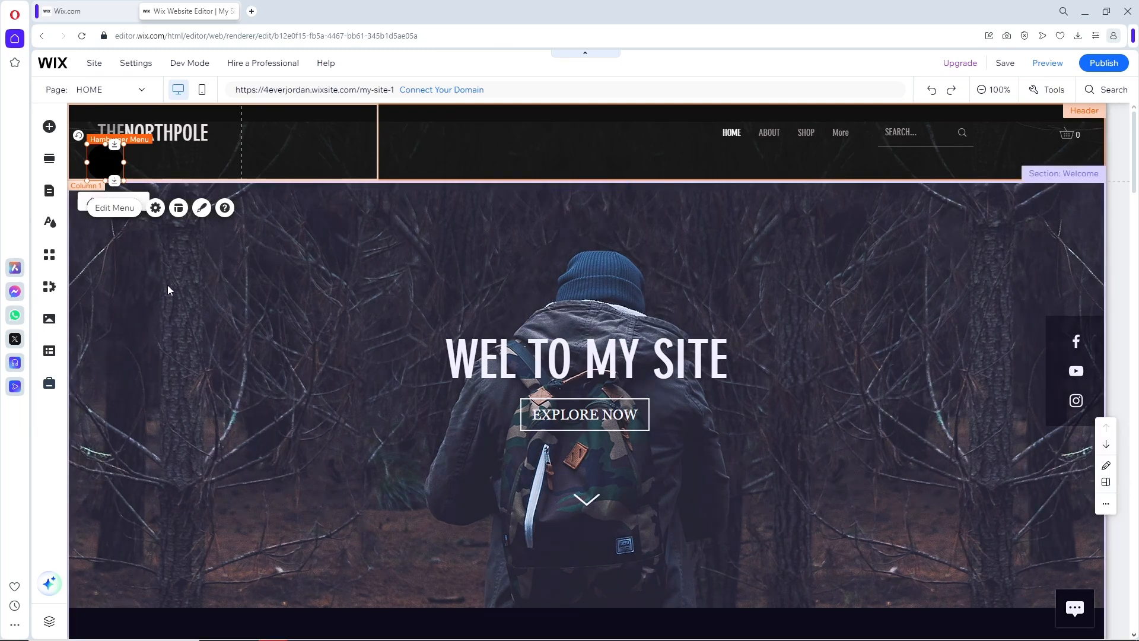
pyautogui.click(114, 207)
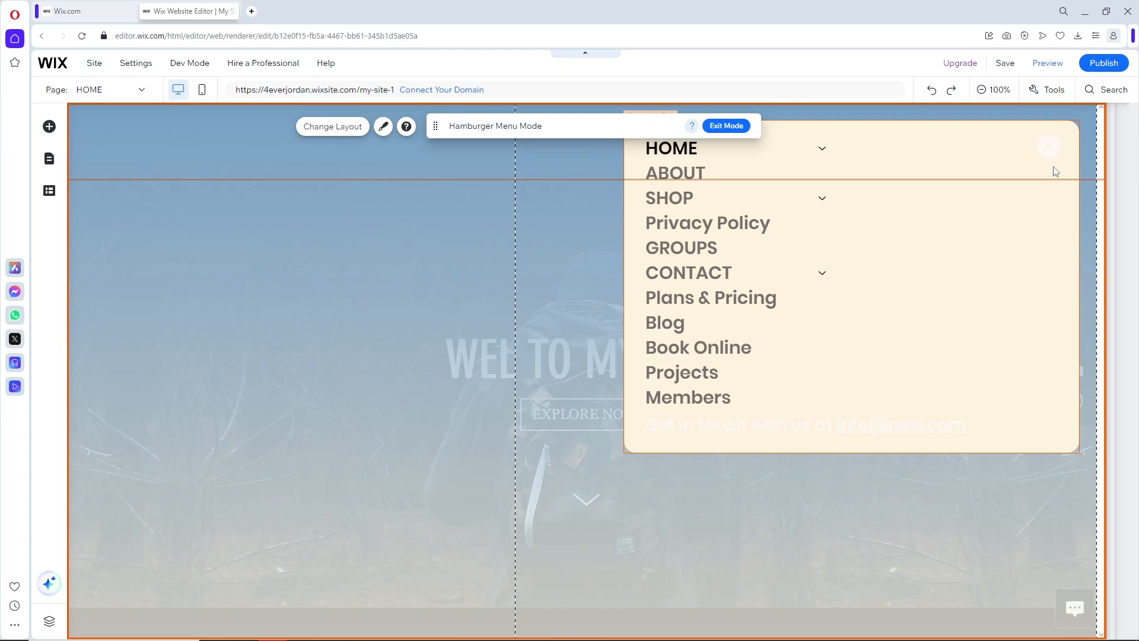
pyautogui.click(850, 291)
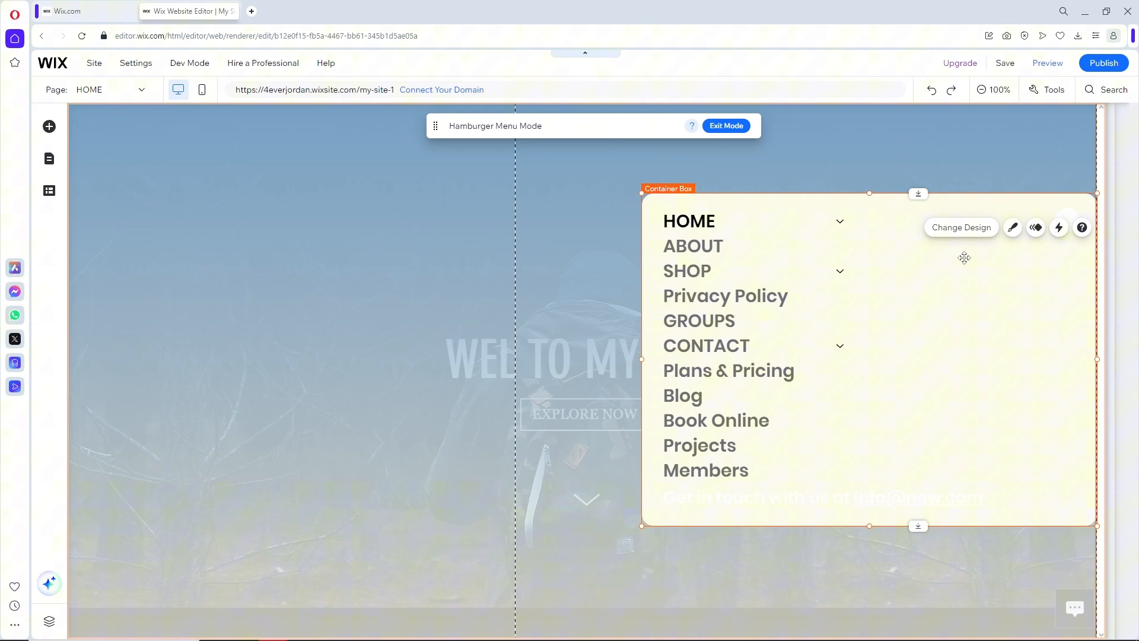
# - Try Float, then apply the Turn entrance animation to the container box
pyautogui.click(960, 227)
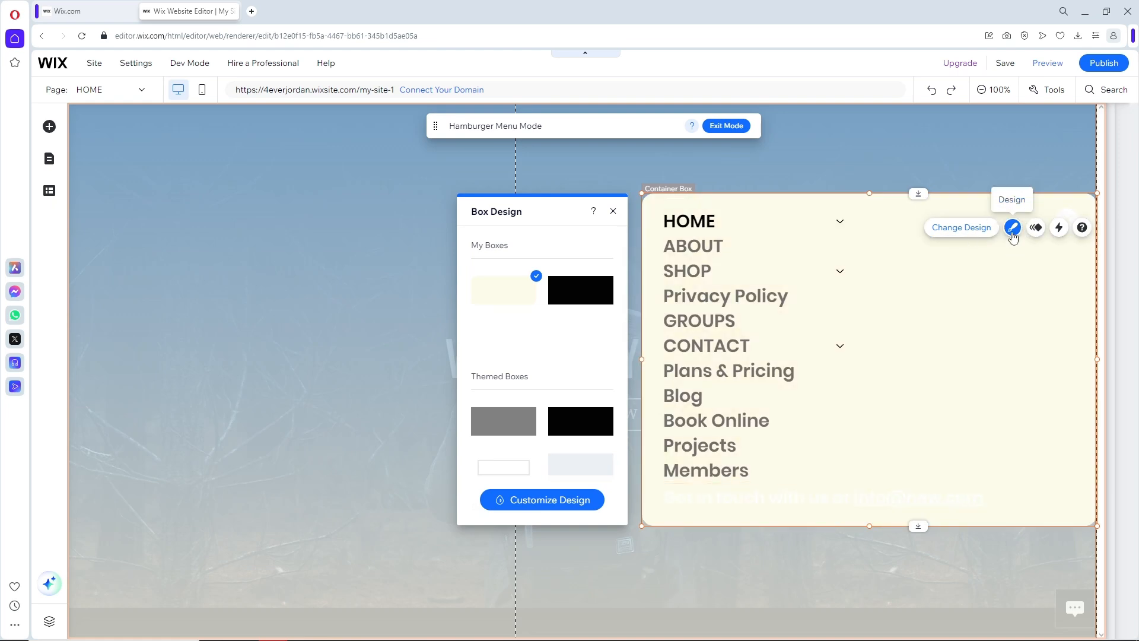
pyautogui.moveTo(1035, 229)
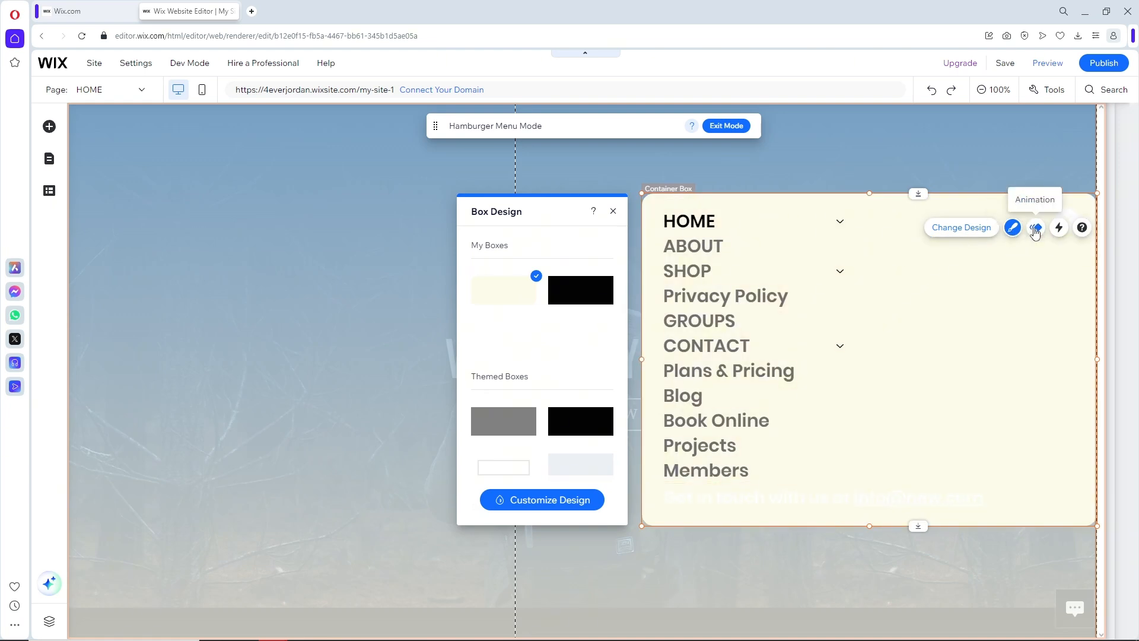
pyautogui.click(1035, 228)
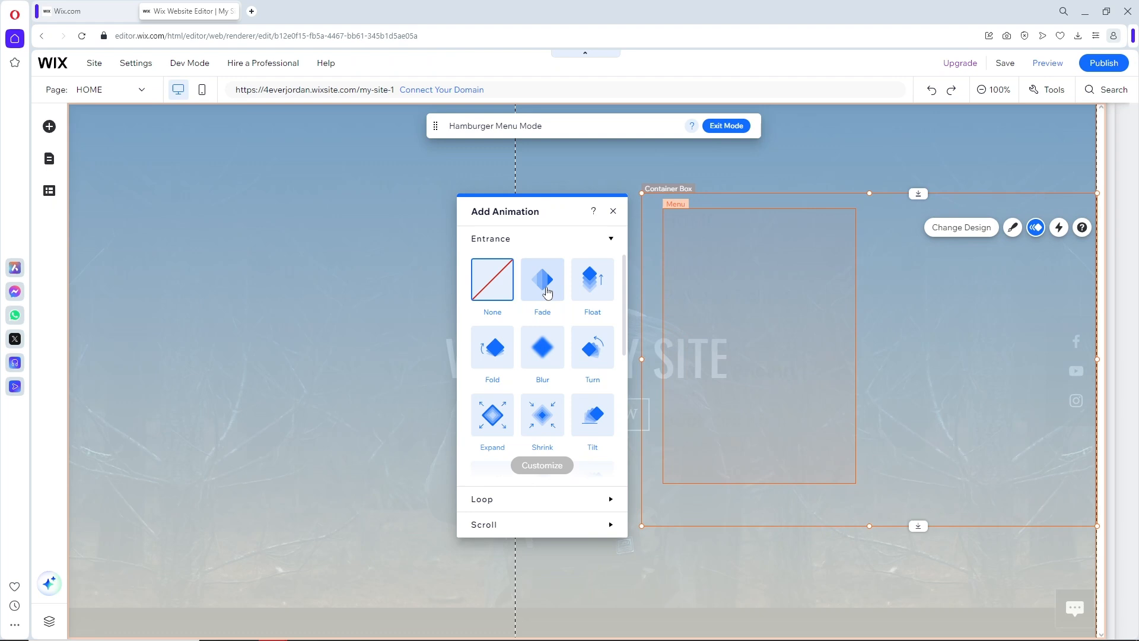
pyautogui.click(592, 279)
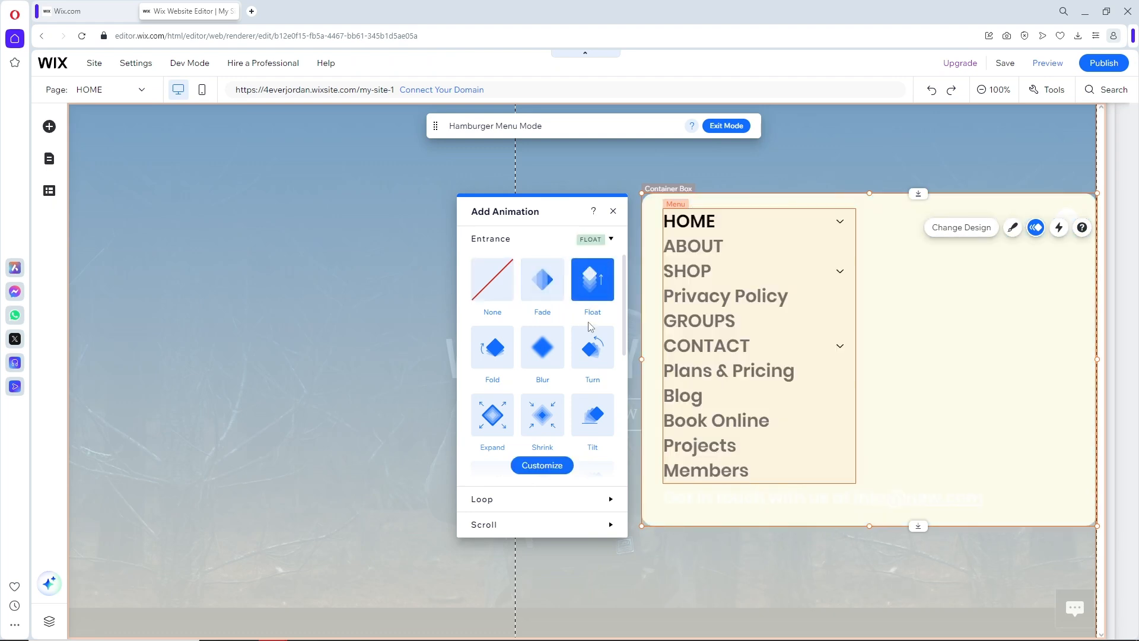
pyautogui.click(592, 348)
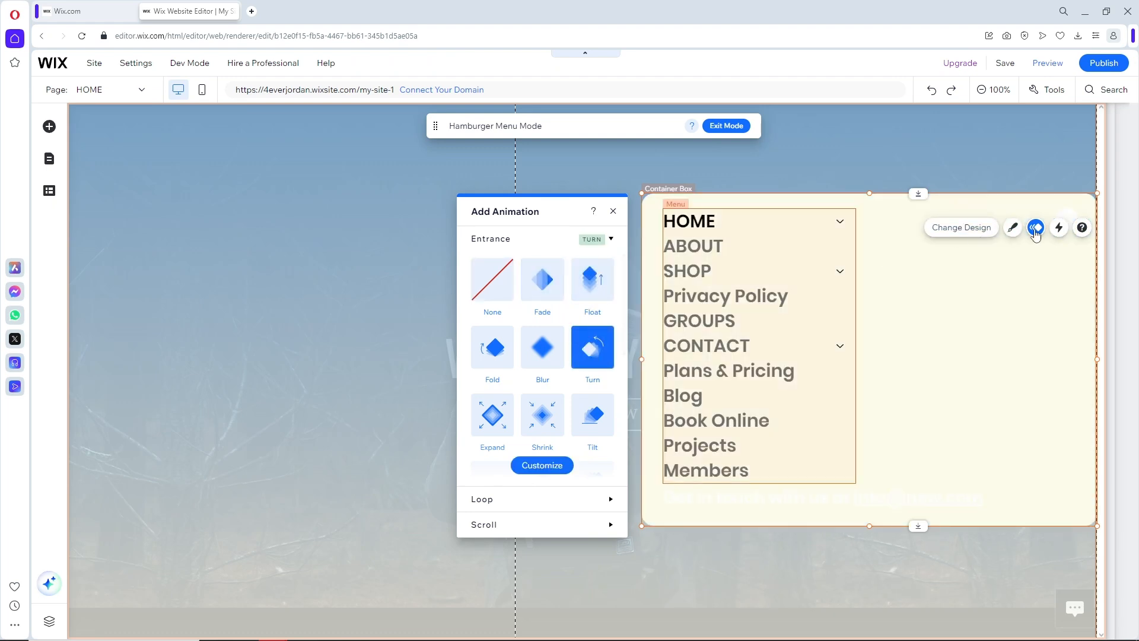
pyautogui.click(1058, 228)
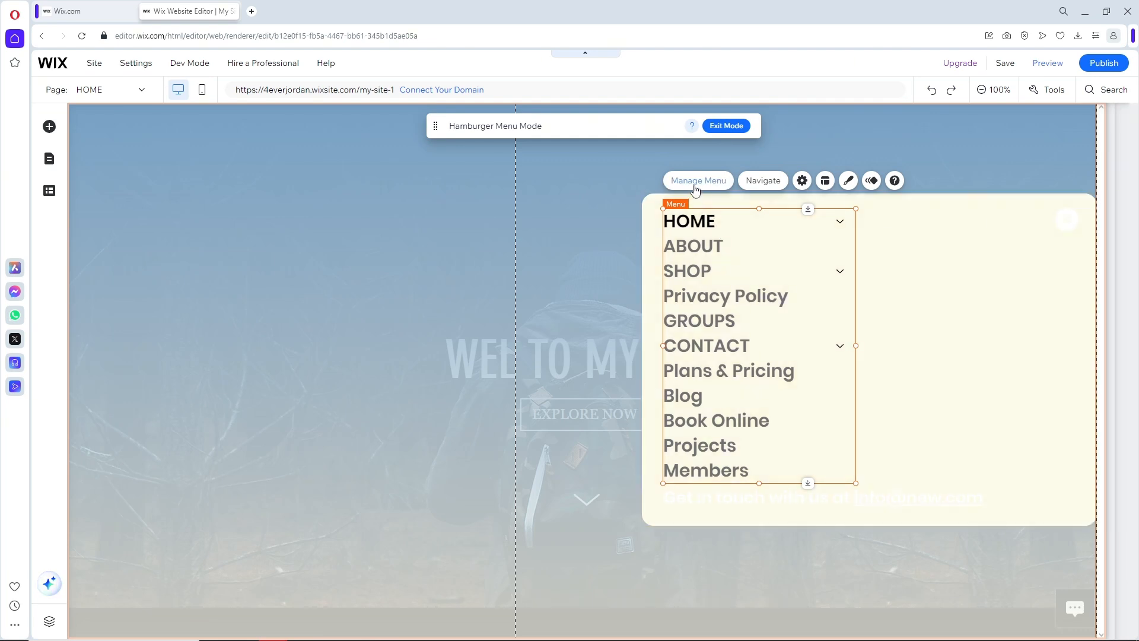
pyautogui.click(696, 180)
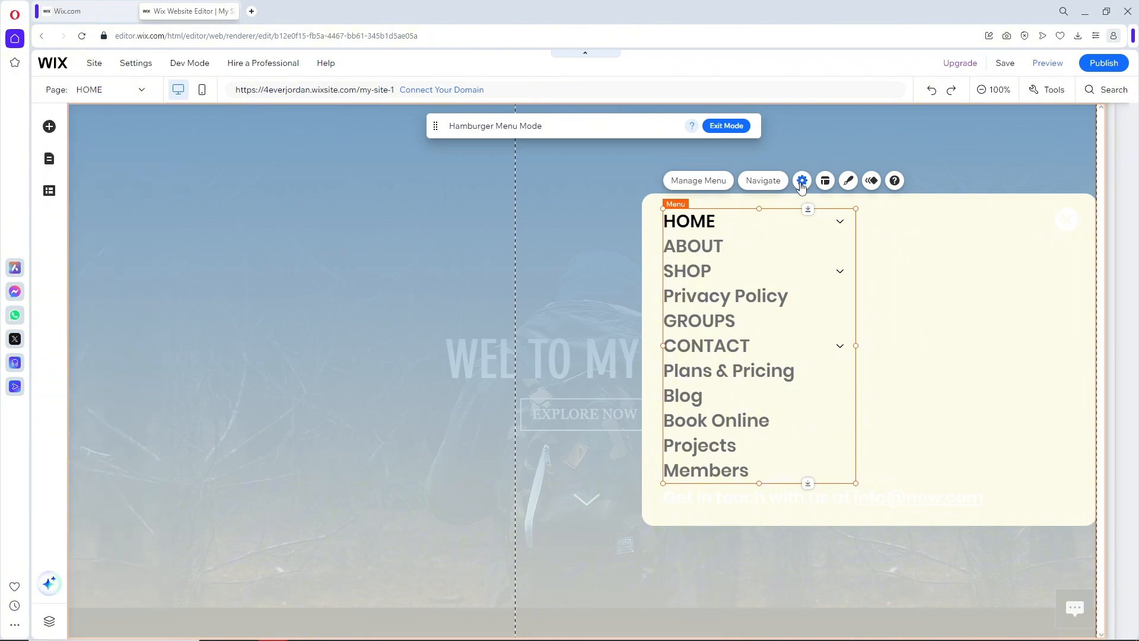
pyautogui.click(801, 180)
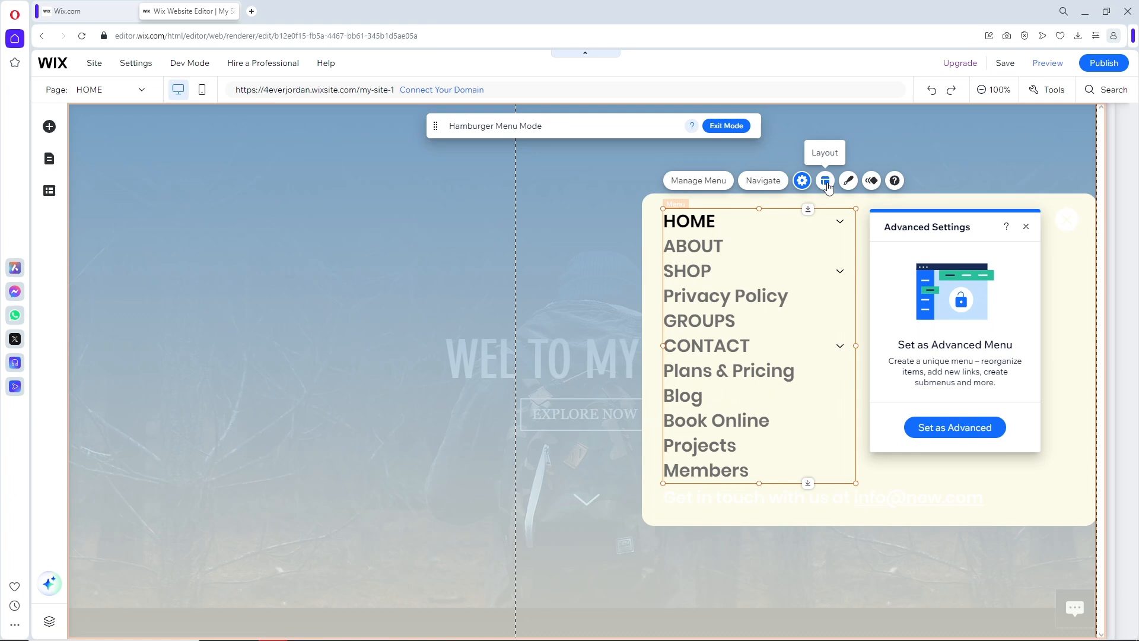
pyautogui.click(825, 180)
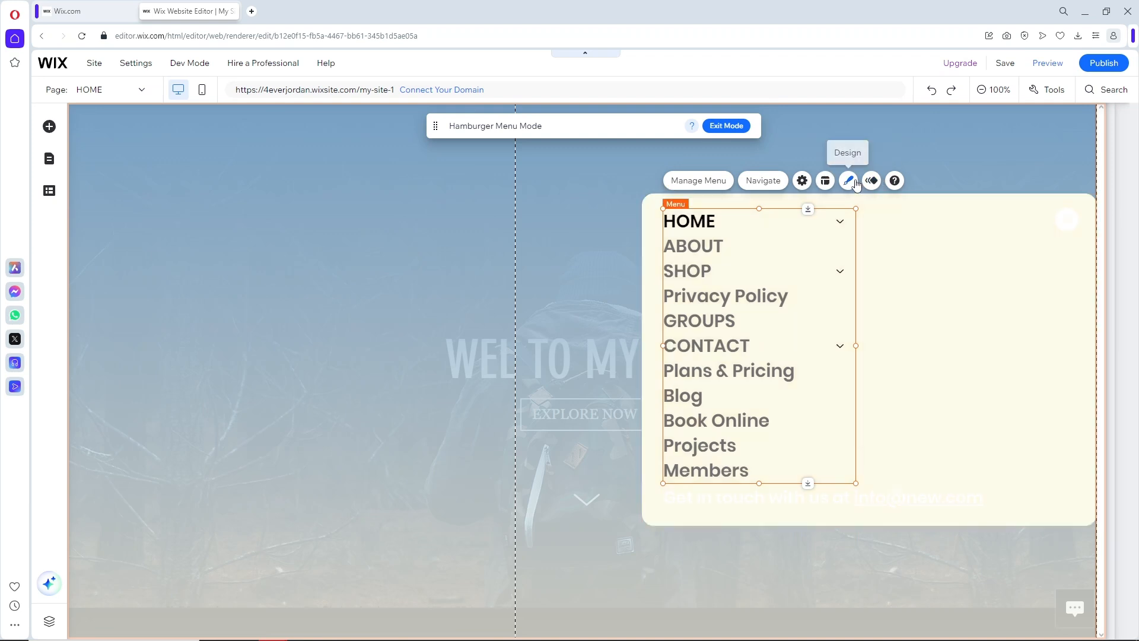
# - Review the menu items' design options and close them without changes
pyautogui.click(847, 180)
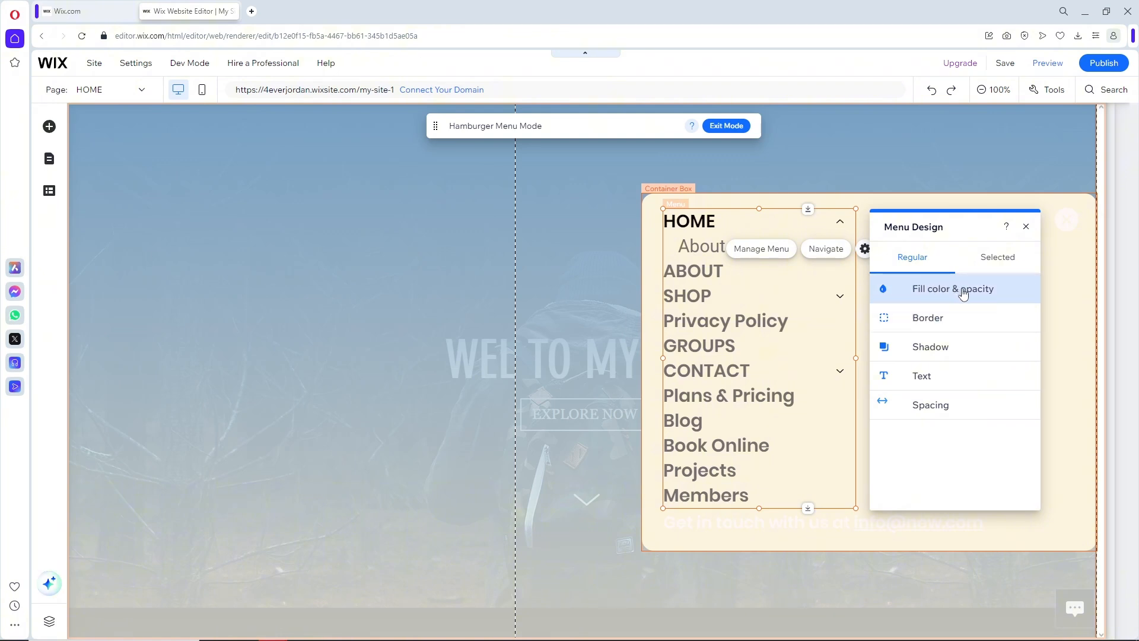
pyautogui.moveTo(930, 405)
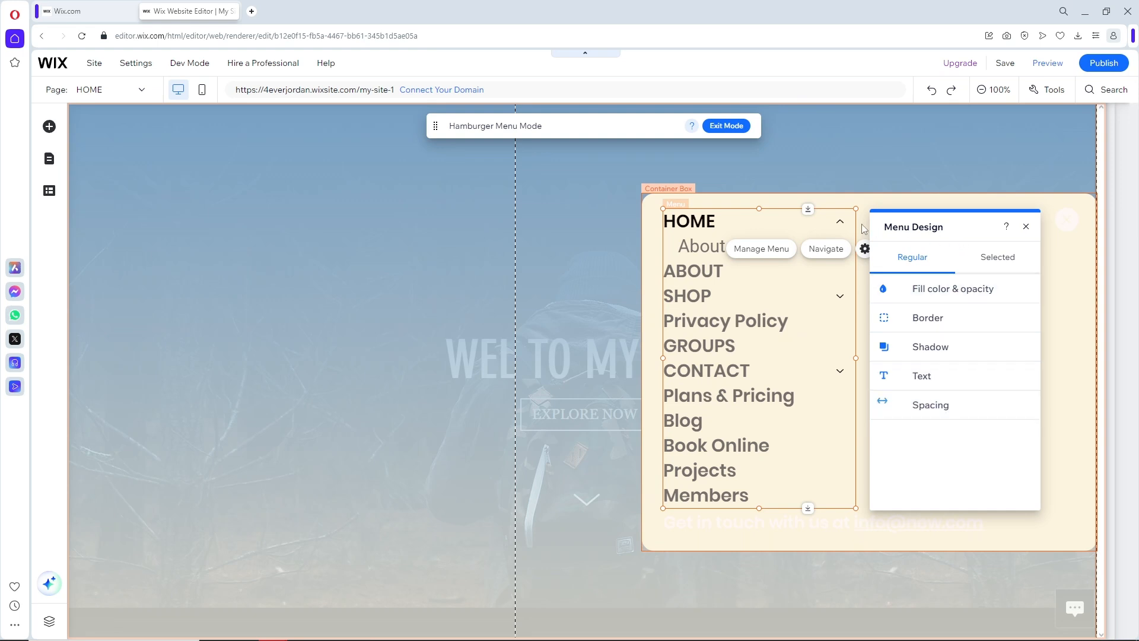
pyautogui.click(1025, 227)
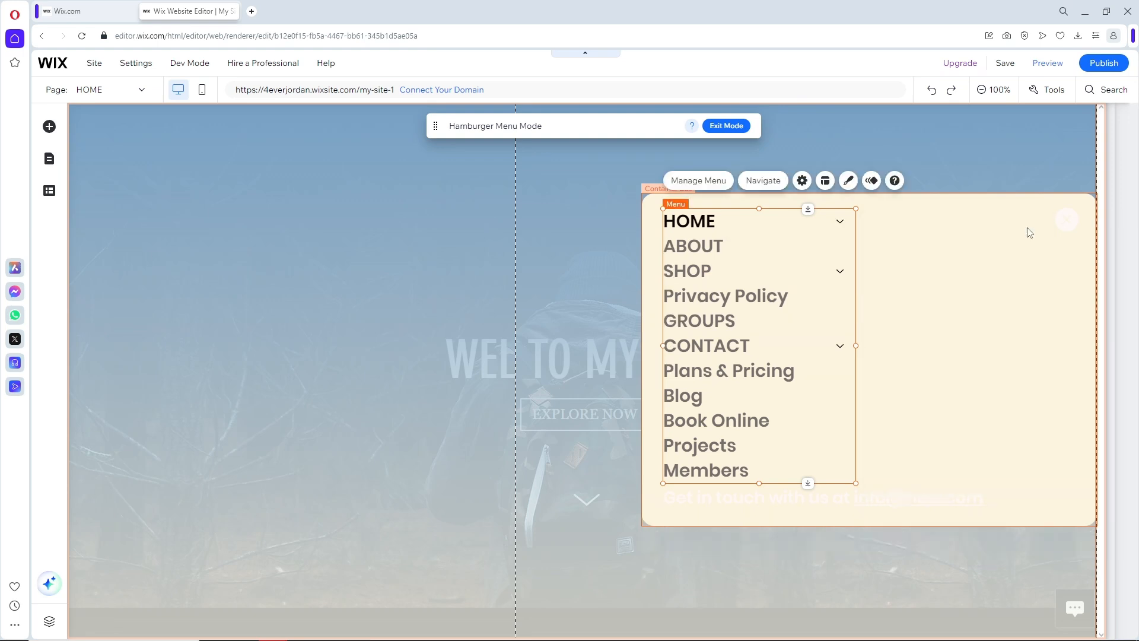
pyautogui.moveTo(871, 181)
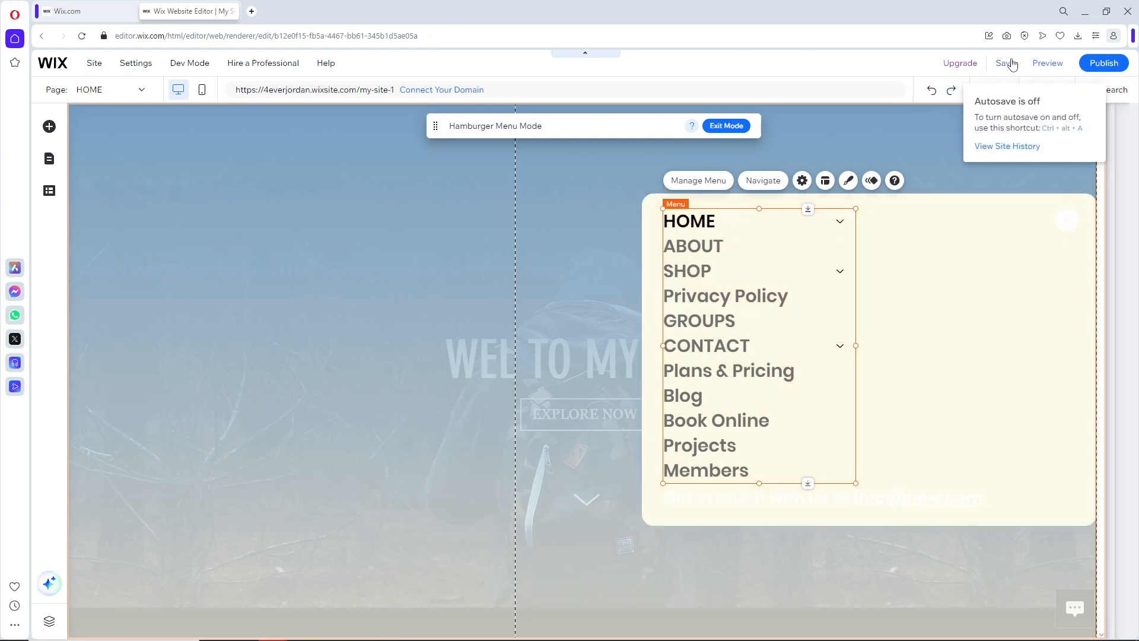
# - Save the site and publish it with the new hamburger side menu
pyautogui.click(1102, 63)
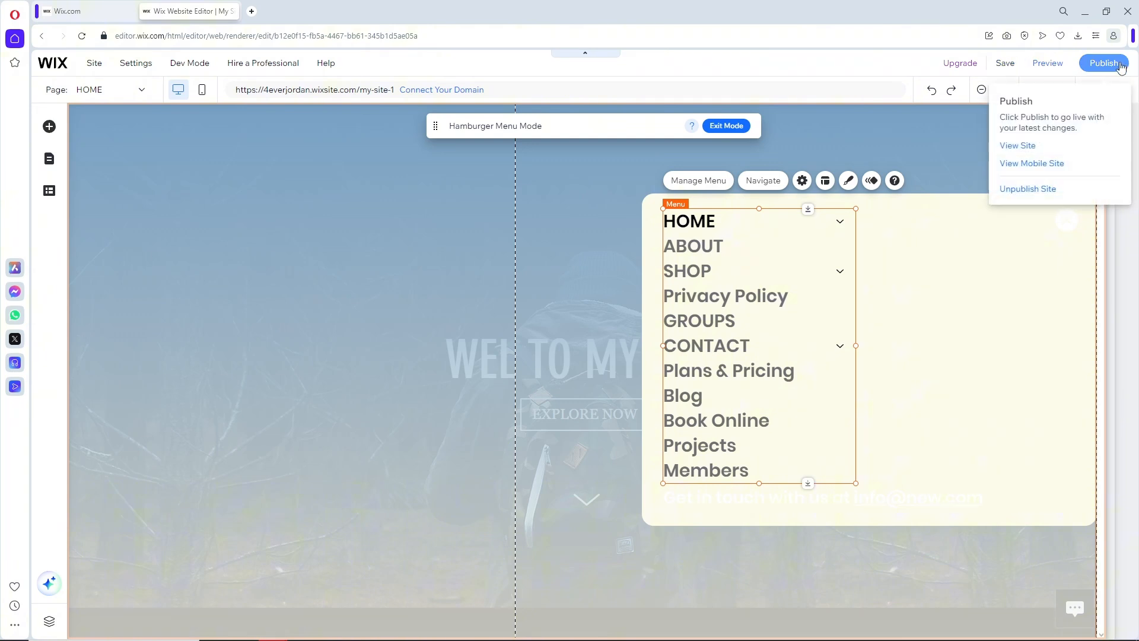
pyautogui.click(892, 288)
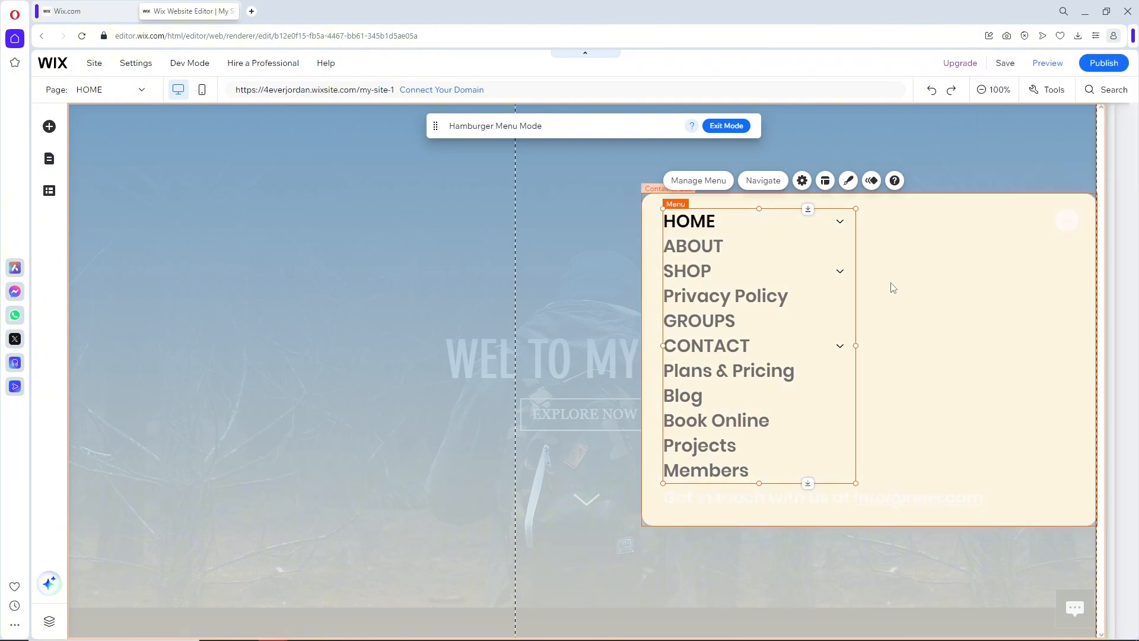